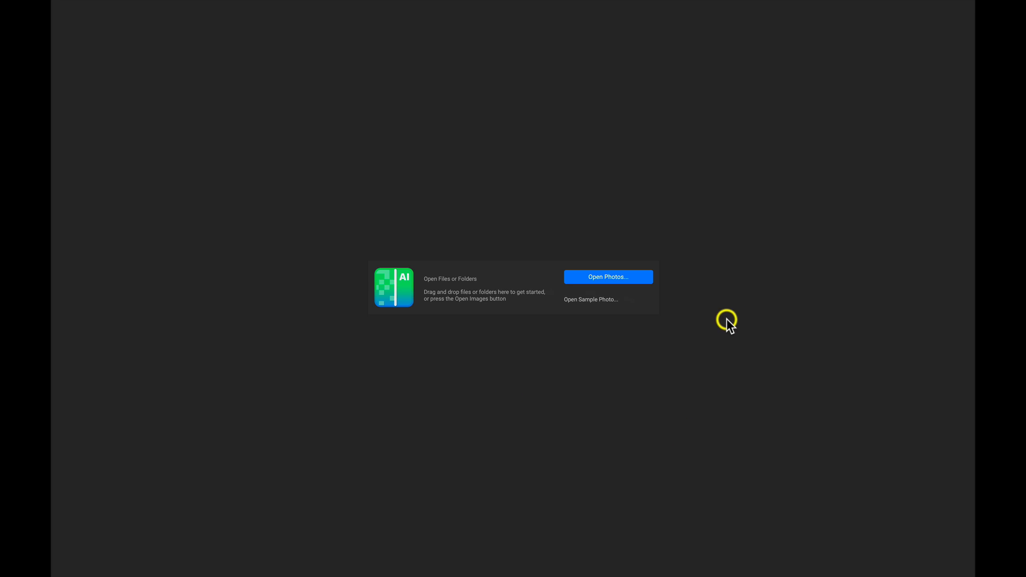
mouse_move(538, 356)
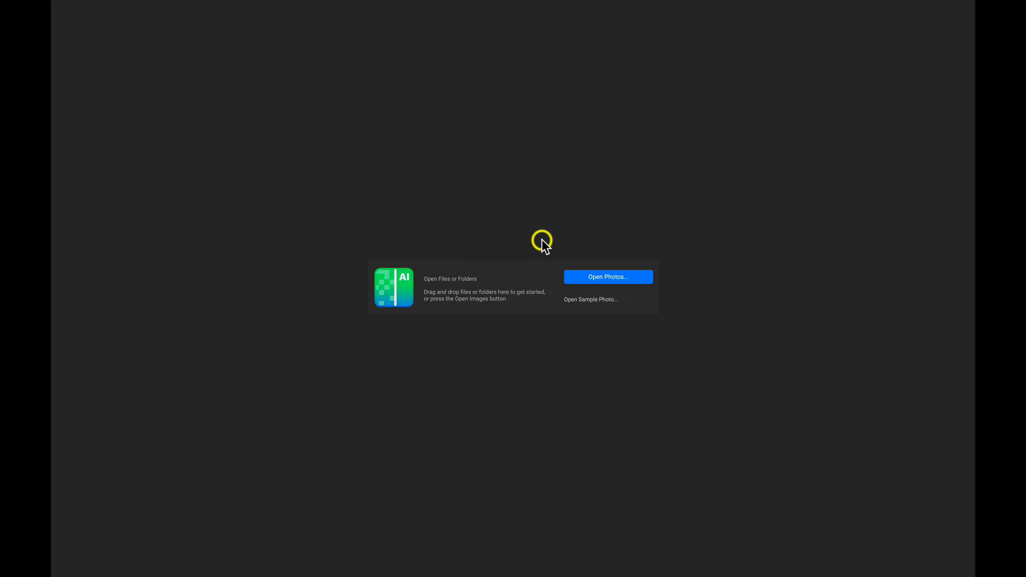
mouse_move(456, 275)
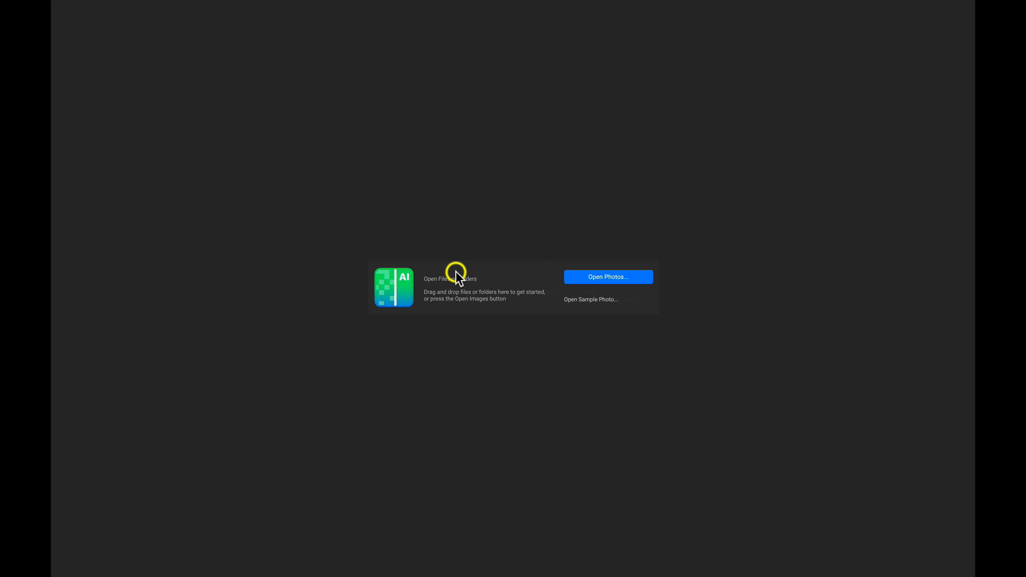
Open all eight raw bird photos from the NoNoise folder.
click(606, 277)
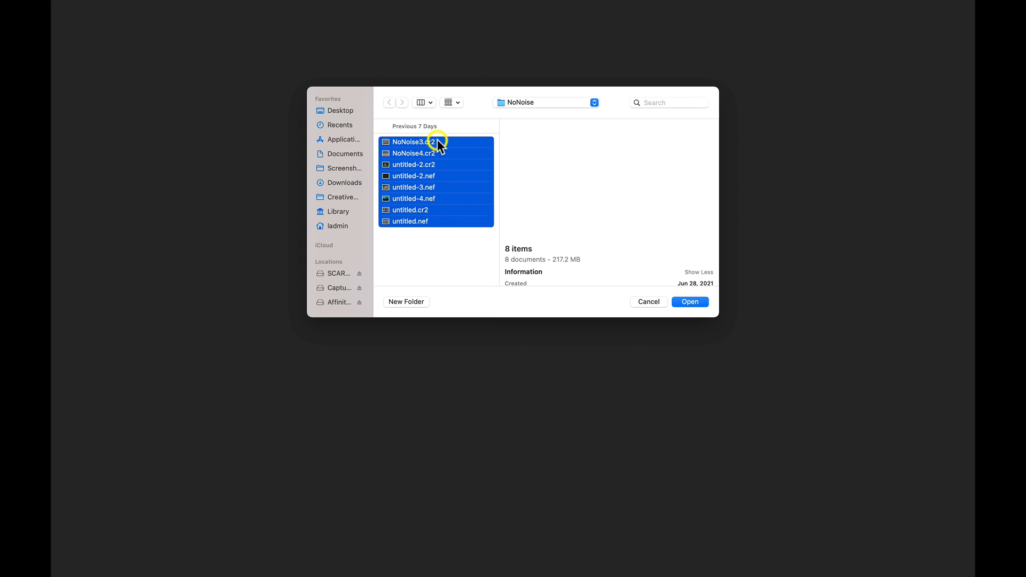
click(689, 301)
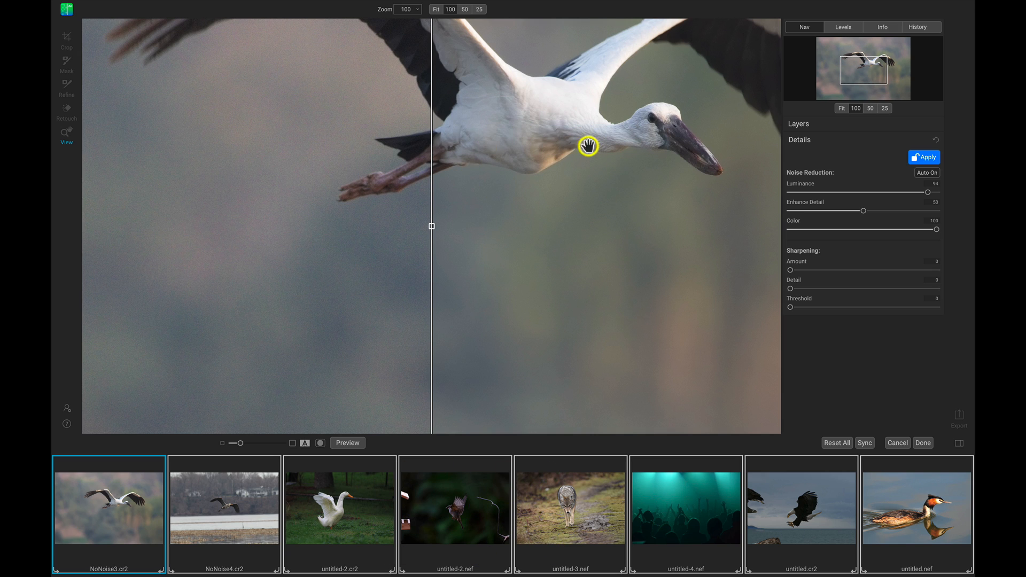
Compare the stork before and after denoising, then apply the noise reduction.
drag(588, 146, 420, 236)
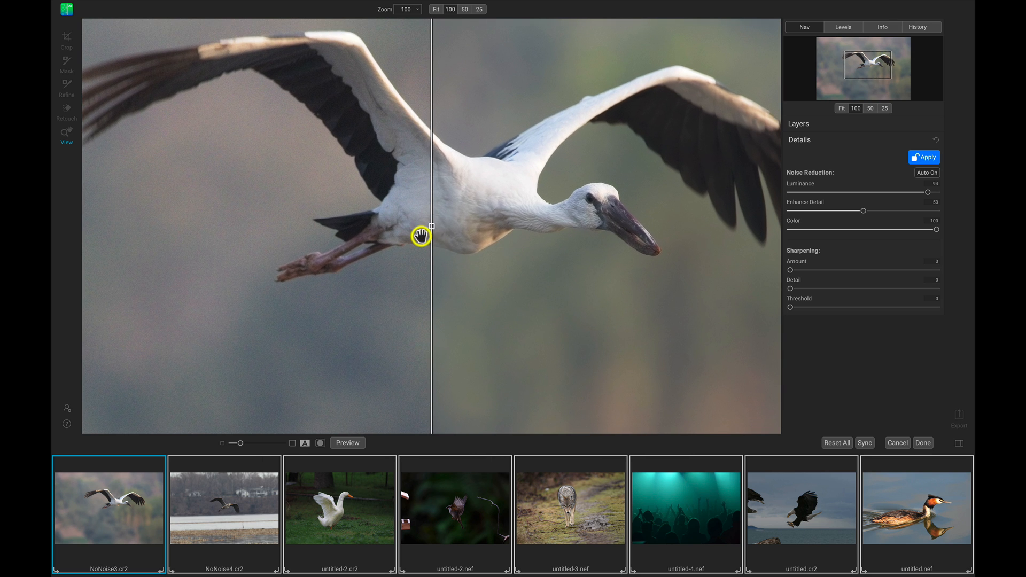
drag(422, 236, 478, 236)
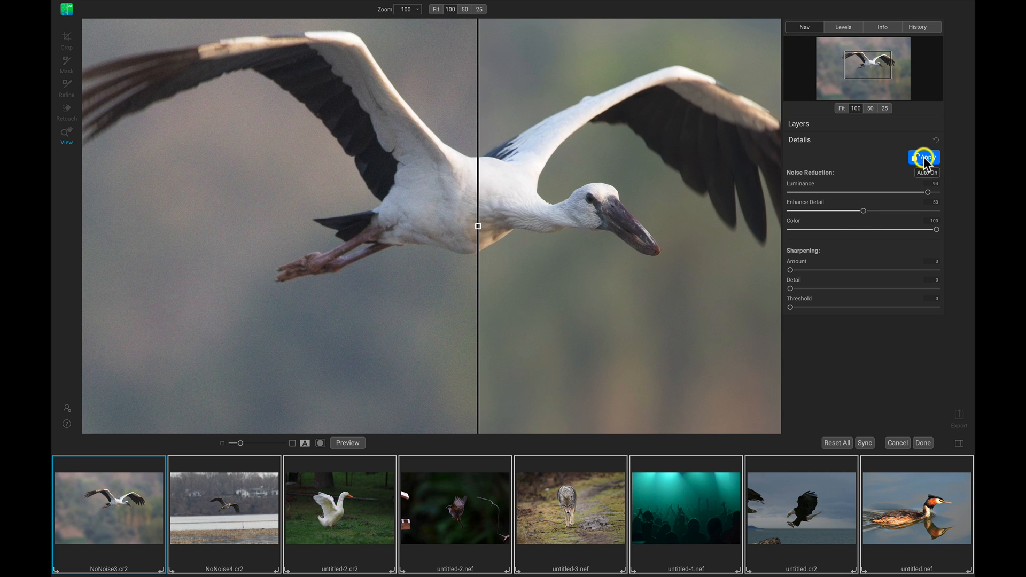
click(923, 157)
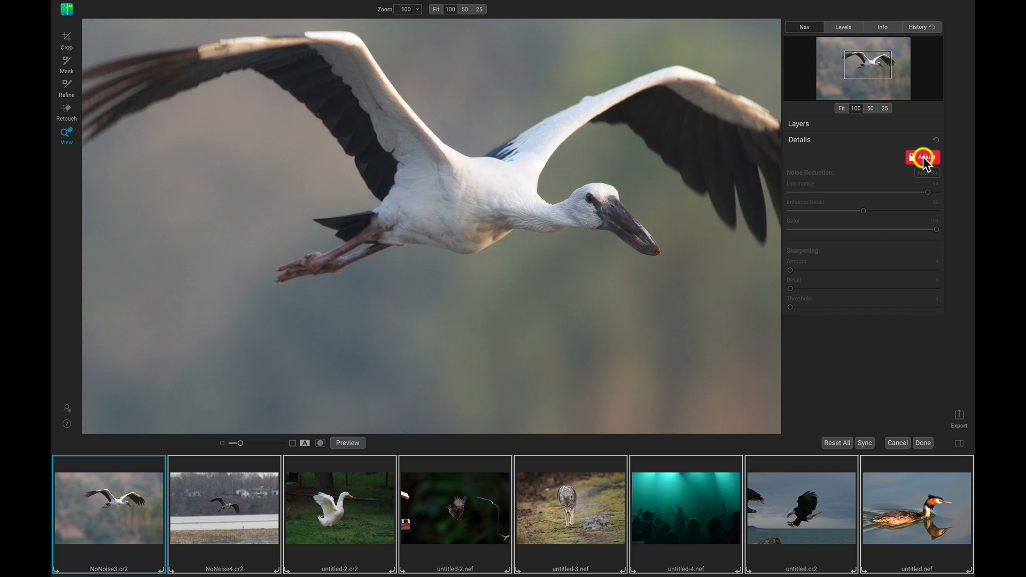
mouse_move(219, 510)
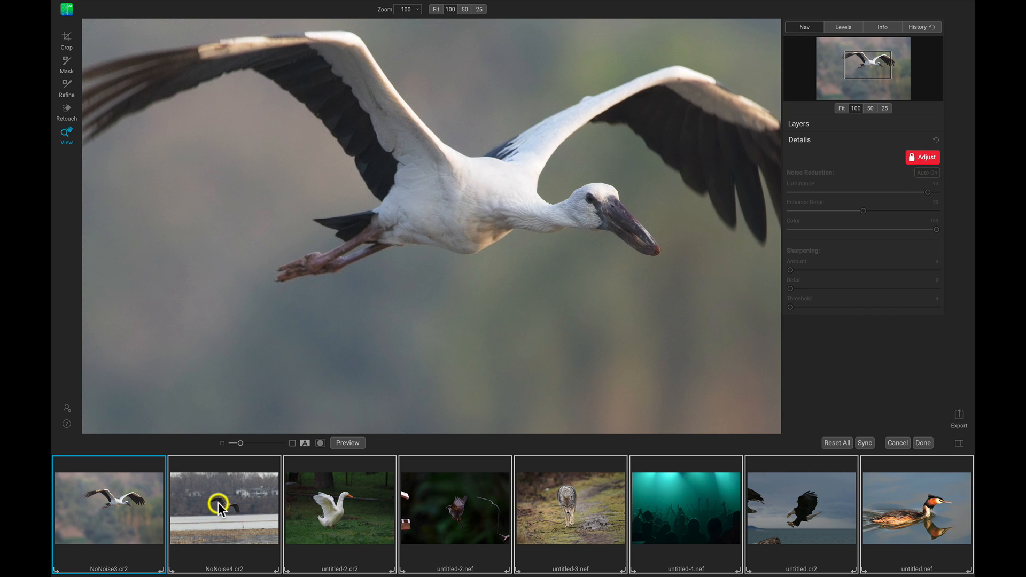
Switch to the NoNoise4.cr2 heron photo and raise Sharpening Amount to 39.
click(224, 507)
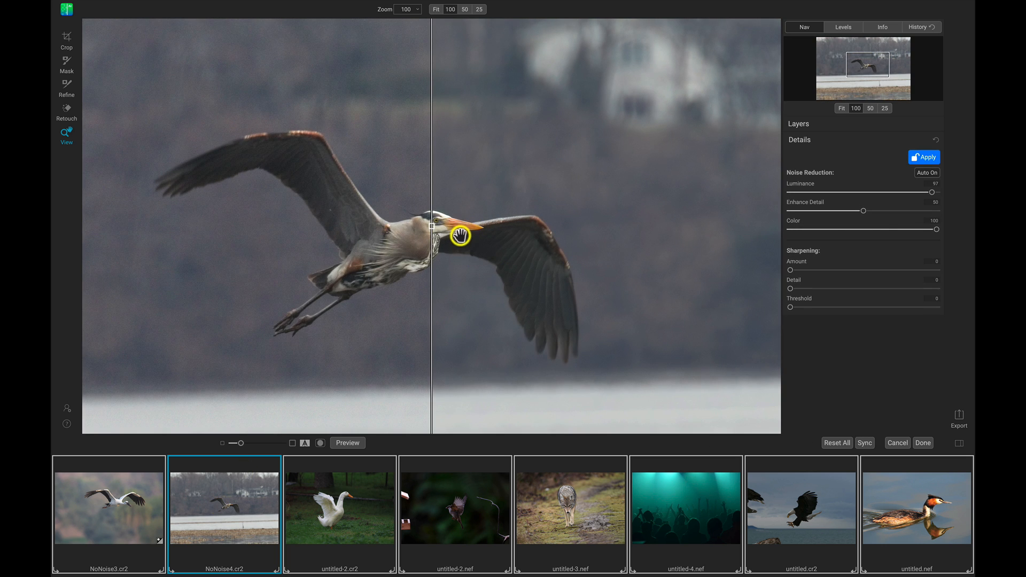
drag(790, 270, 842, 269)
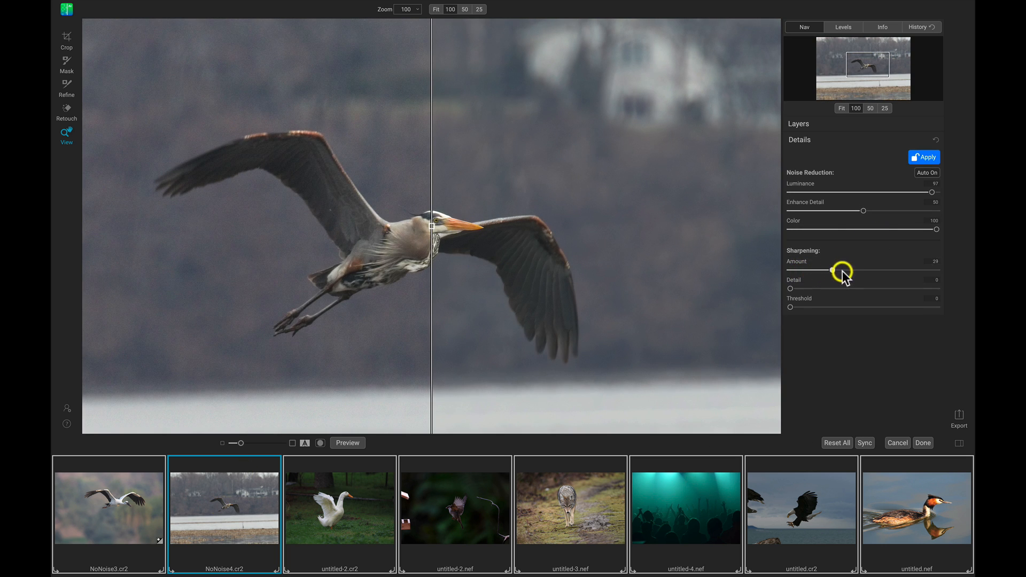
drag(843, 270, 864, 269)
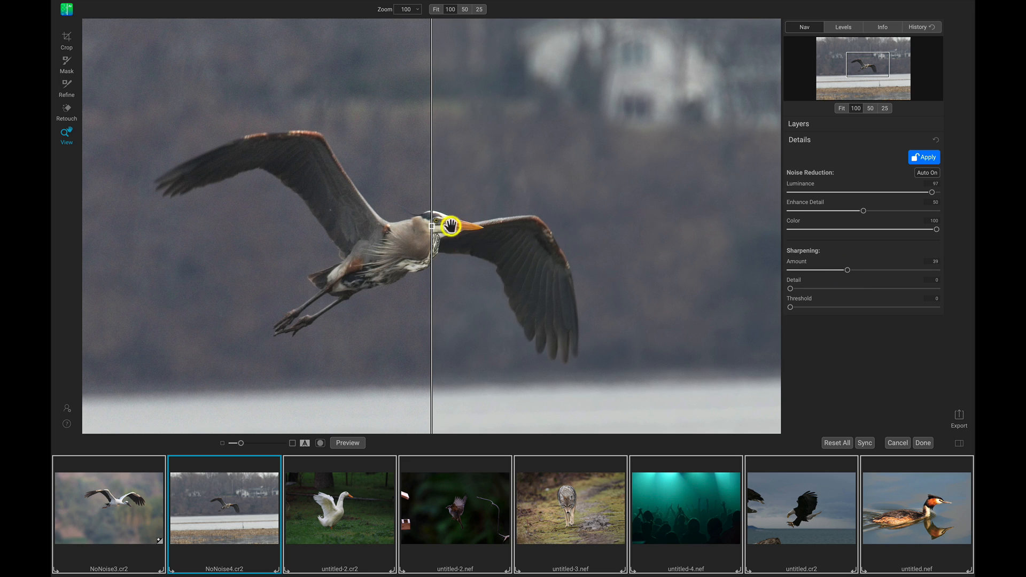
mouse_move(498, 233)
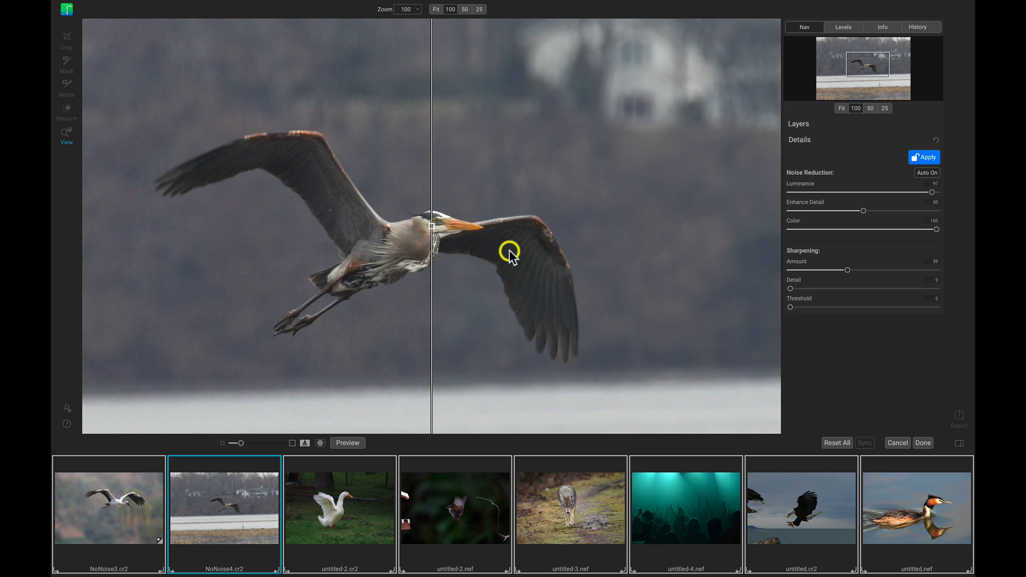
mouse_move(910, 414)
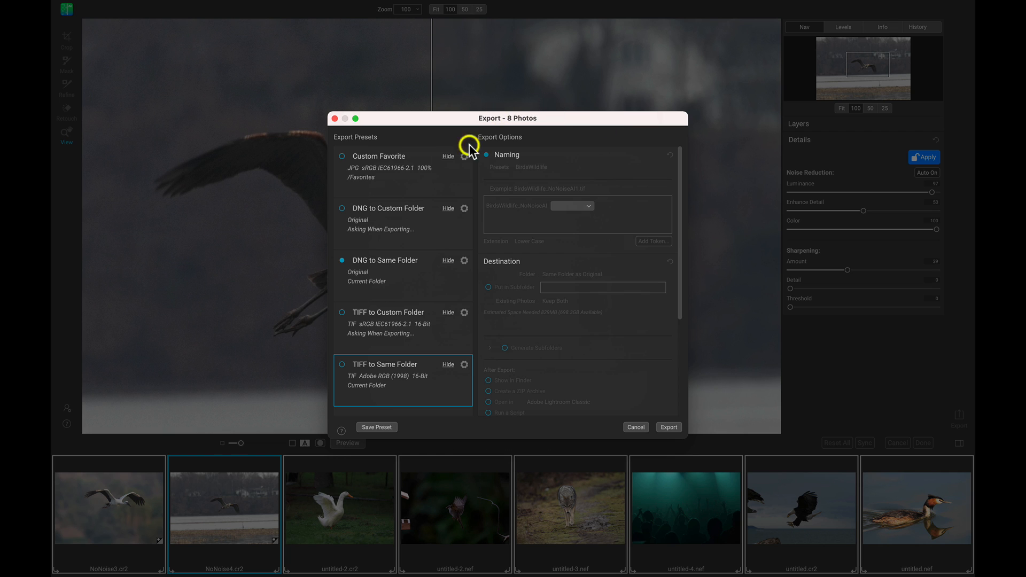
mouse_move(618, 139)
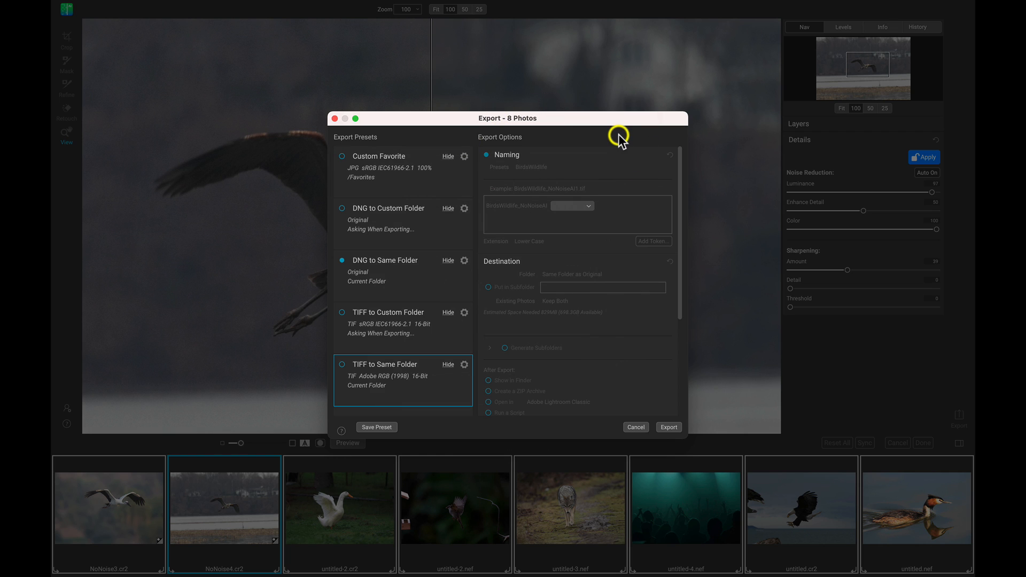
mouse_move(619, 133)
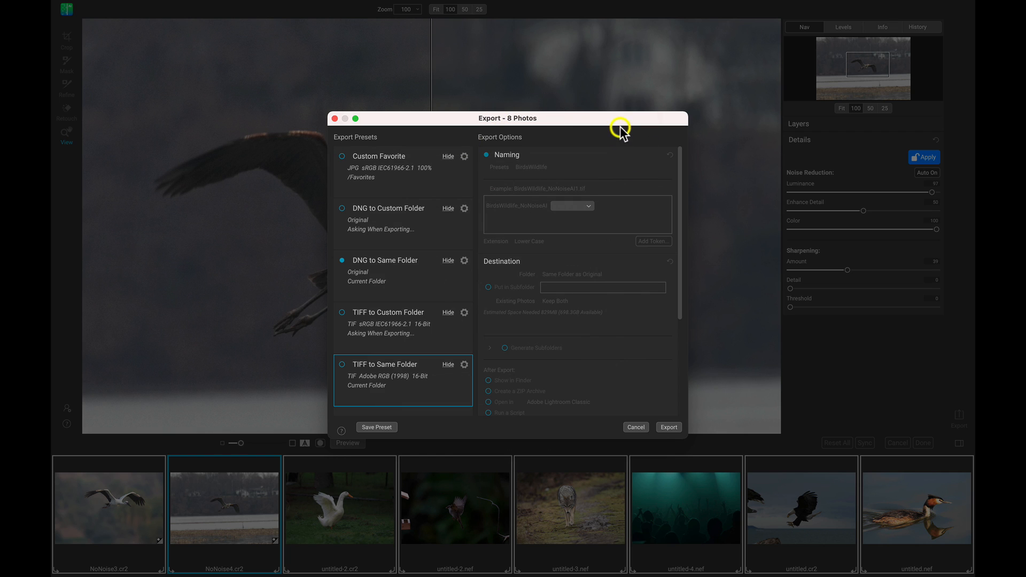
mouse_move(423, 140)
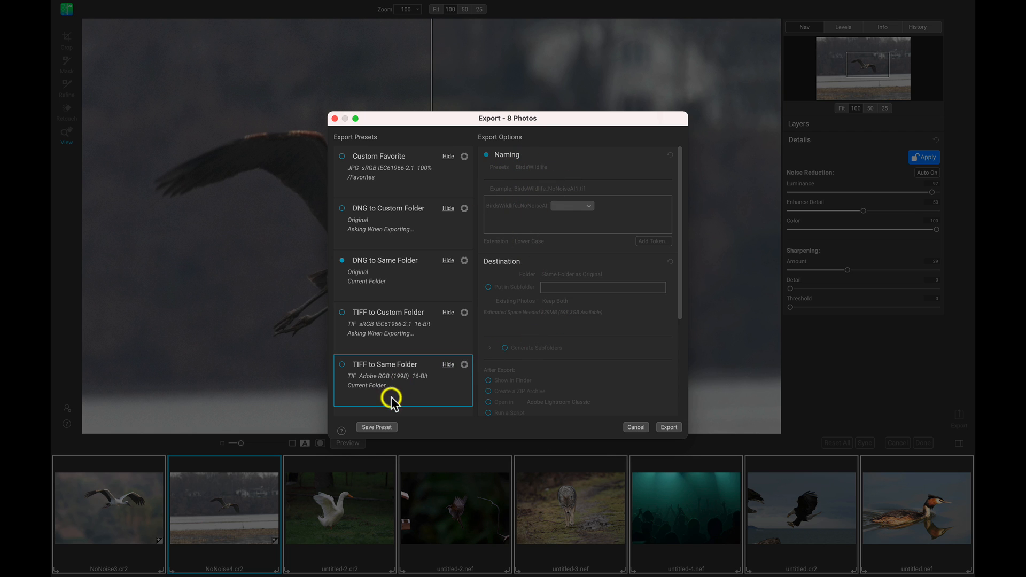
Open the Export - 8 Photos dialog to review its presets.
click(390, 224)
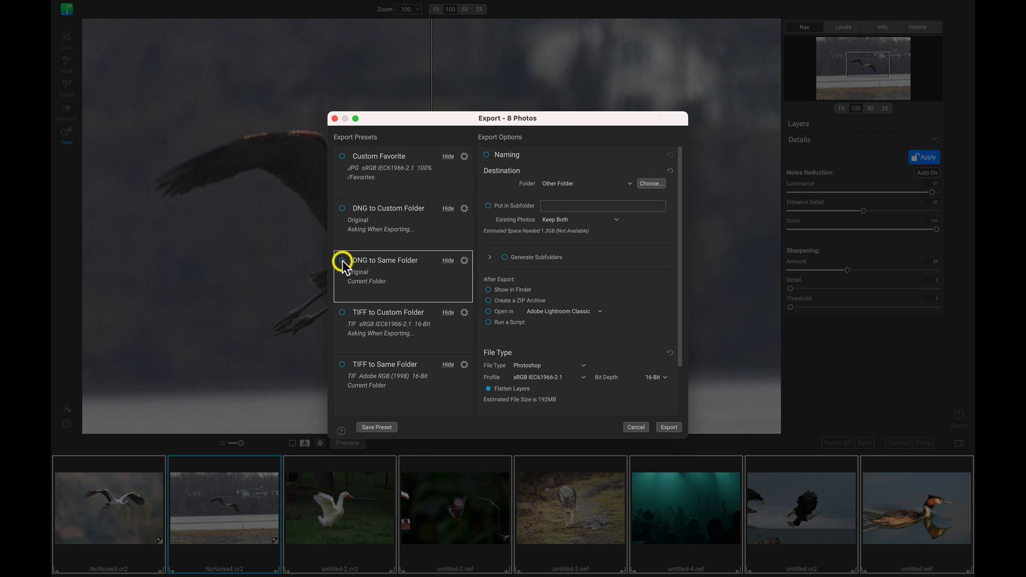
Choose the DNG to Same Folder preset and start exporting the eight photos.
click(342, 259)
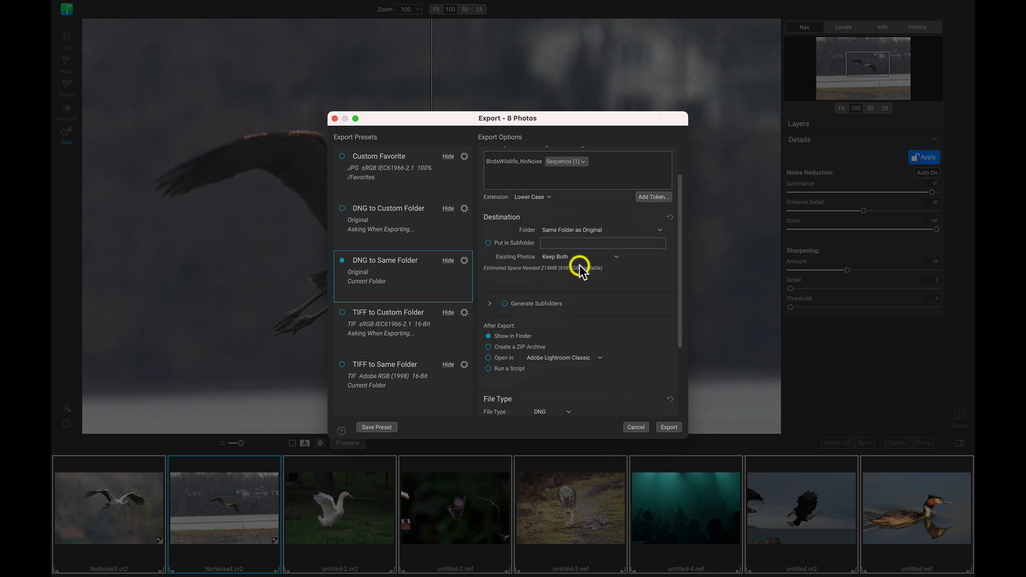
click(386, 208)
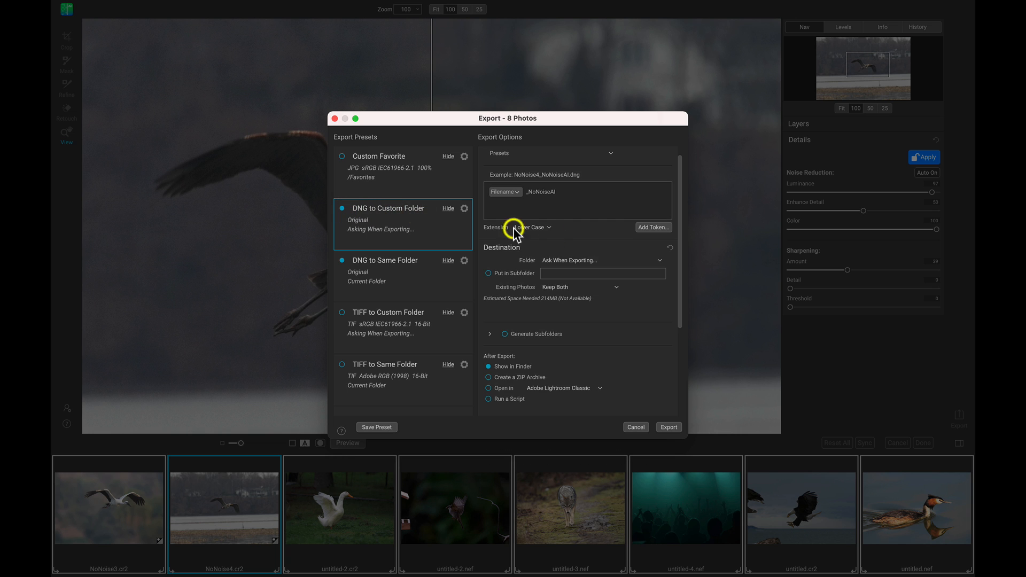
scroll(down, 3)
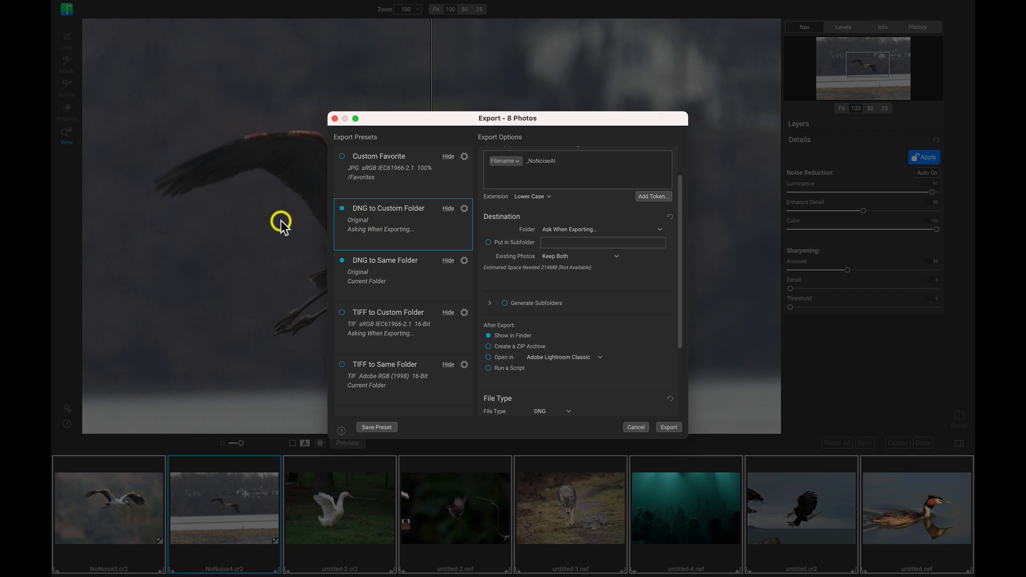
mouse_move(677, 542)
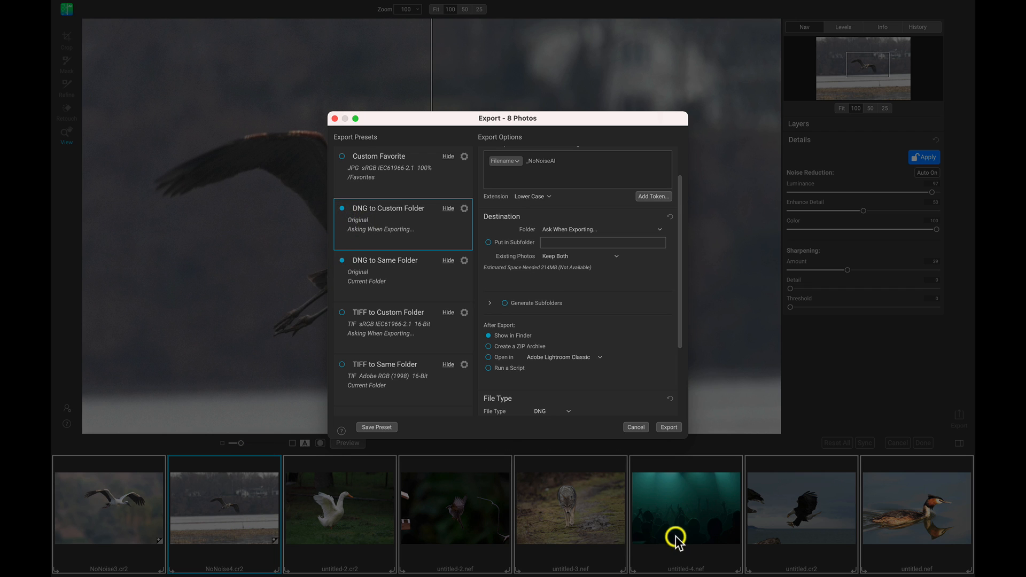
click(393, 270)
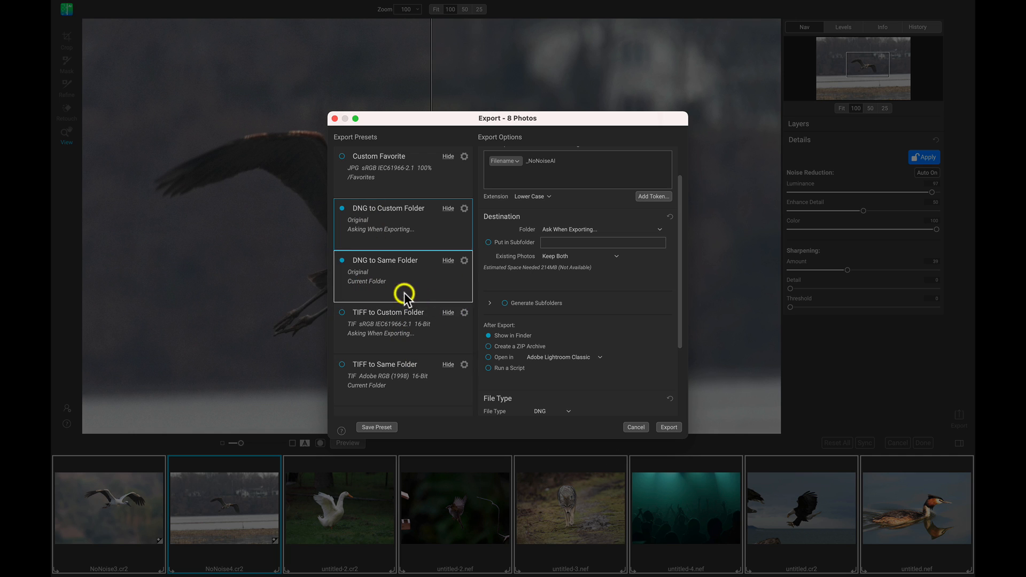
click(344, 212)
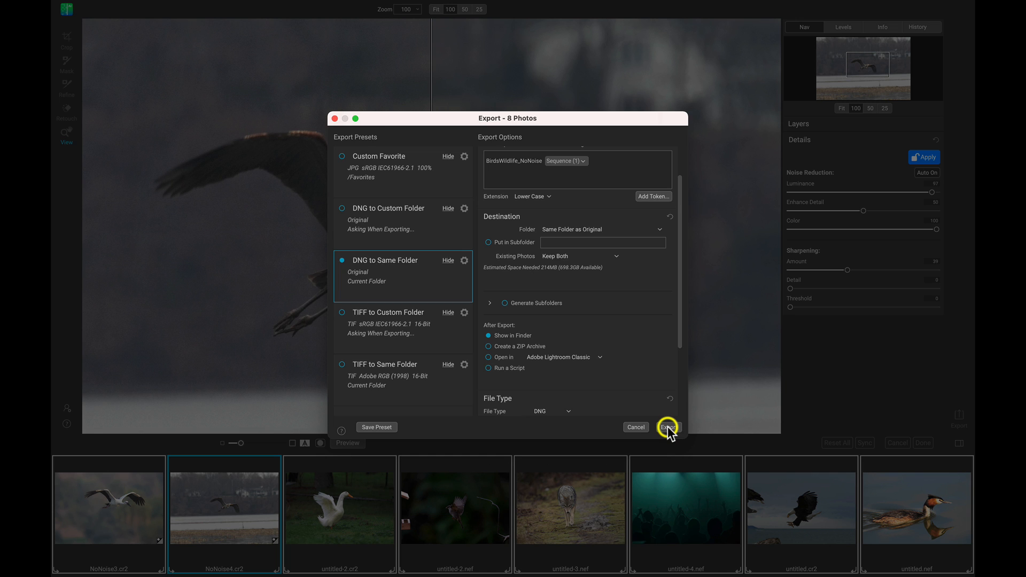
click(668, 427)
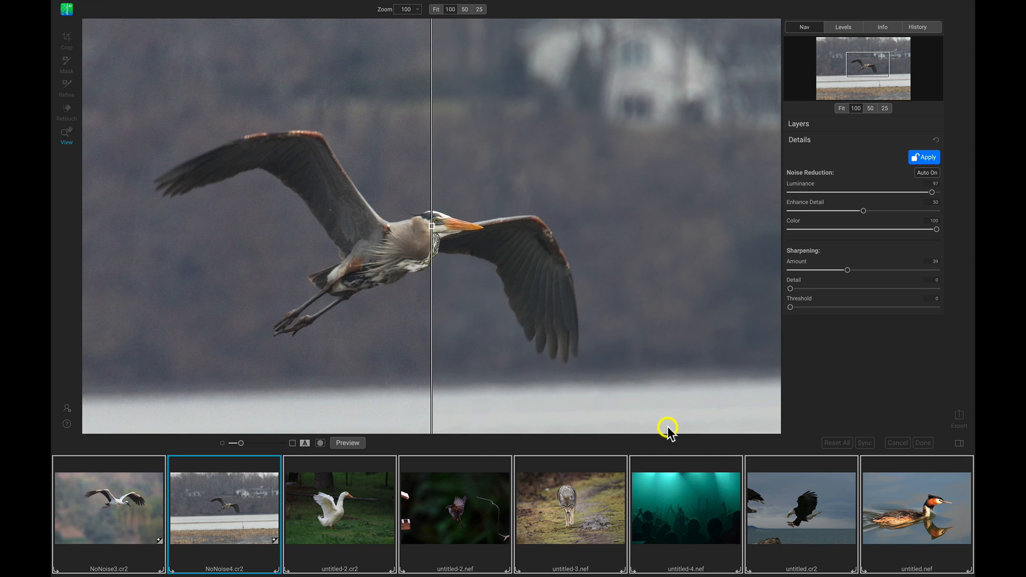
click(959, 420)
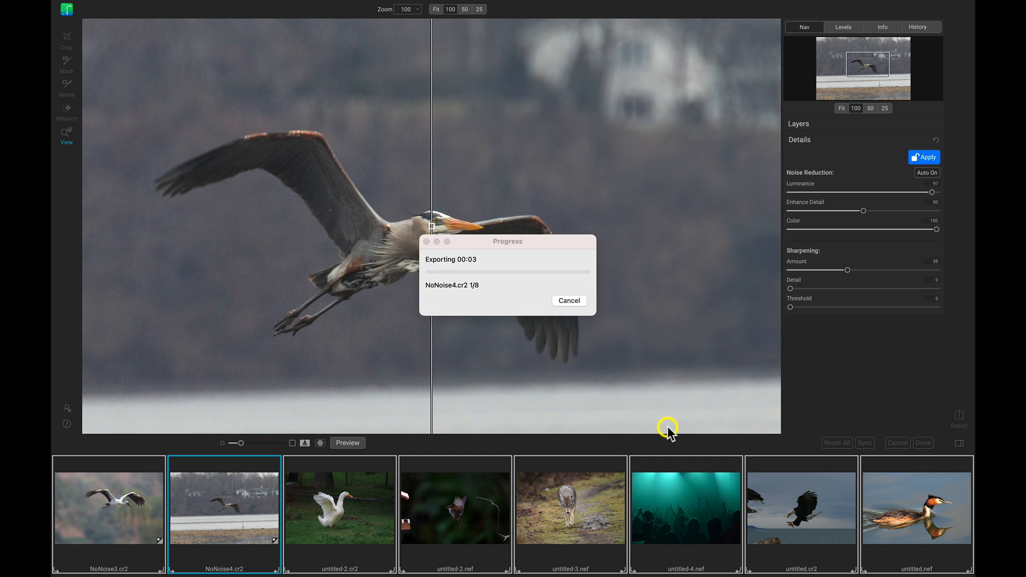